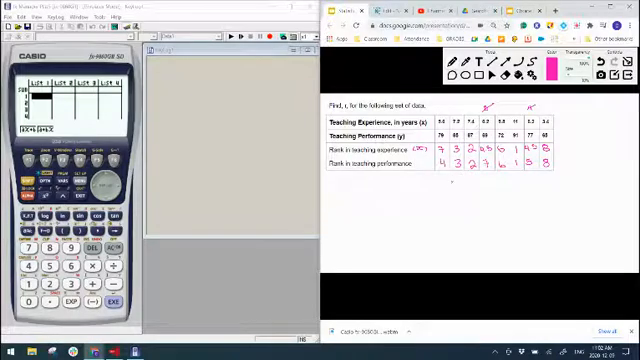
Step: Handwrite '(y)' beside the Rank in teaching performance row with the pen
left_click(420, 170)
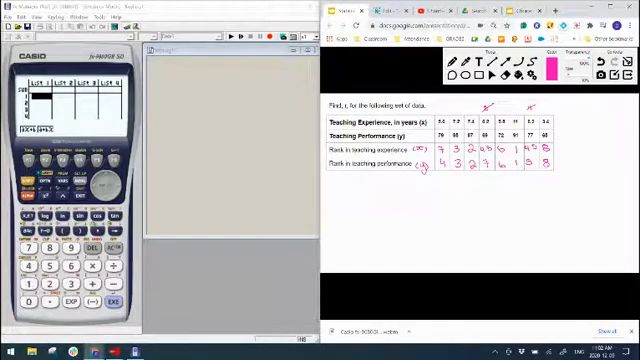